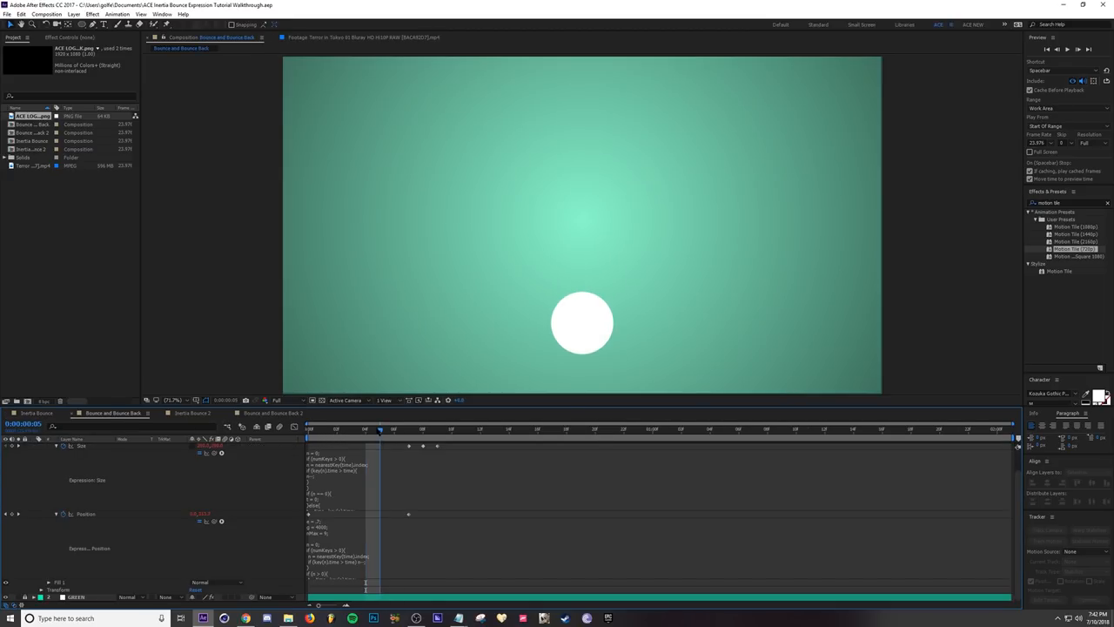
- Scrub to a few moments of the ball's bounce before leaving for the reference page
{"action": "left_click", "coordinate": [379, 428]}
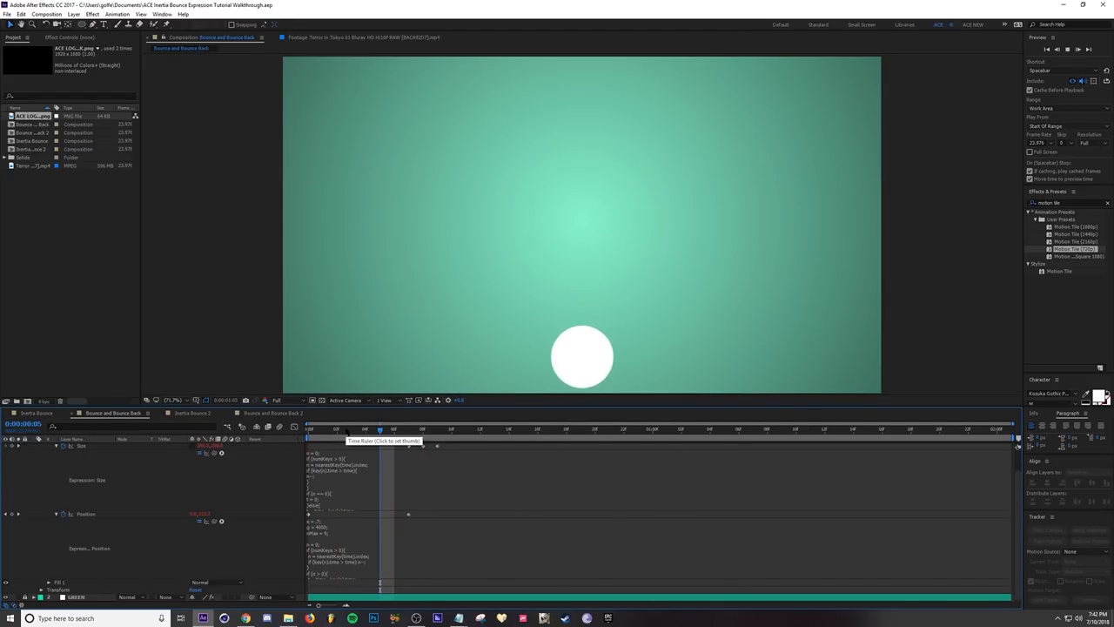
{"action": "left_click", "coordinate": [683, 428]}
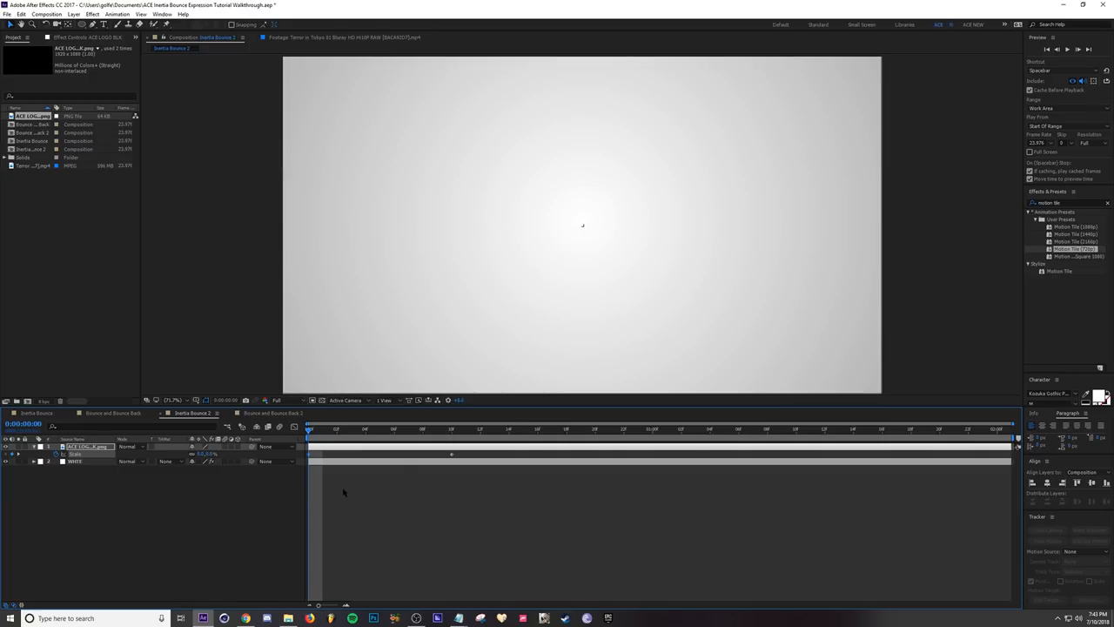
{"action": "left_click", "coordinate": [409, 428]}
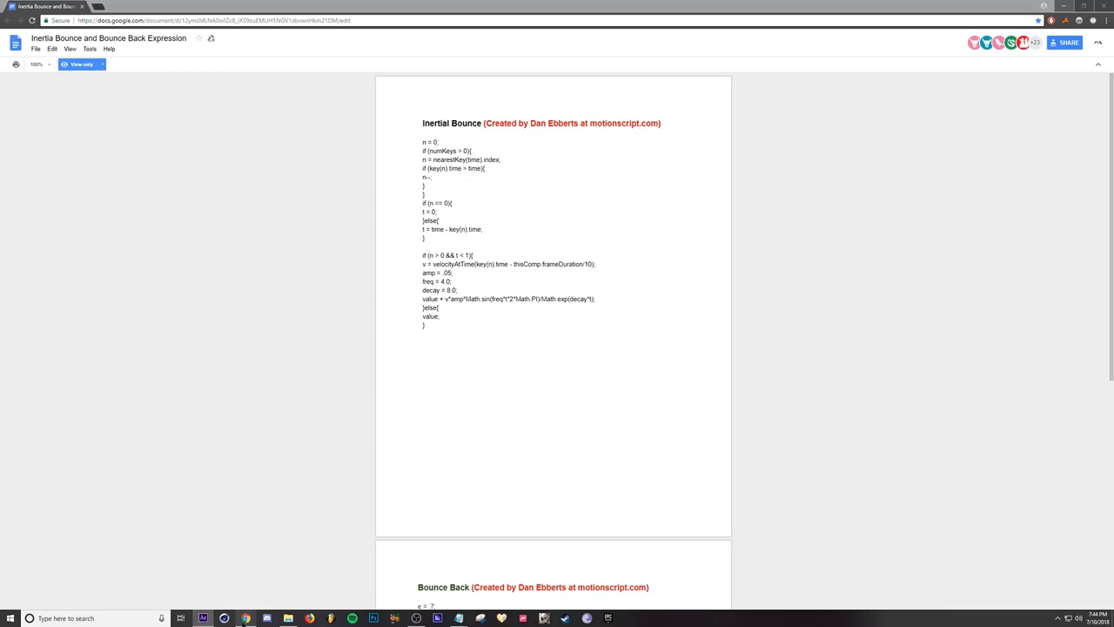
- Select the whole Inertial Bounce expression in the Google Docs page
{"action": "left_click_drag", "start_coordinate": [423, 143], "coordinate": [473, 167]}
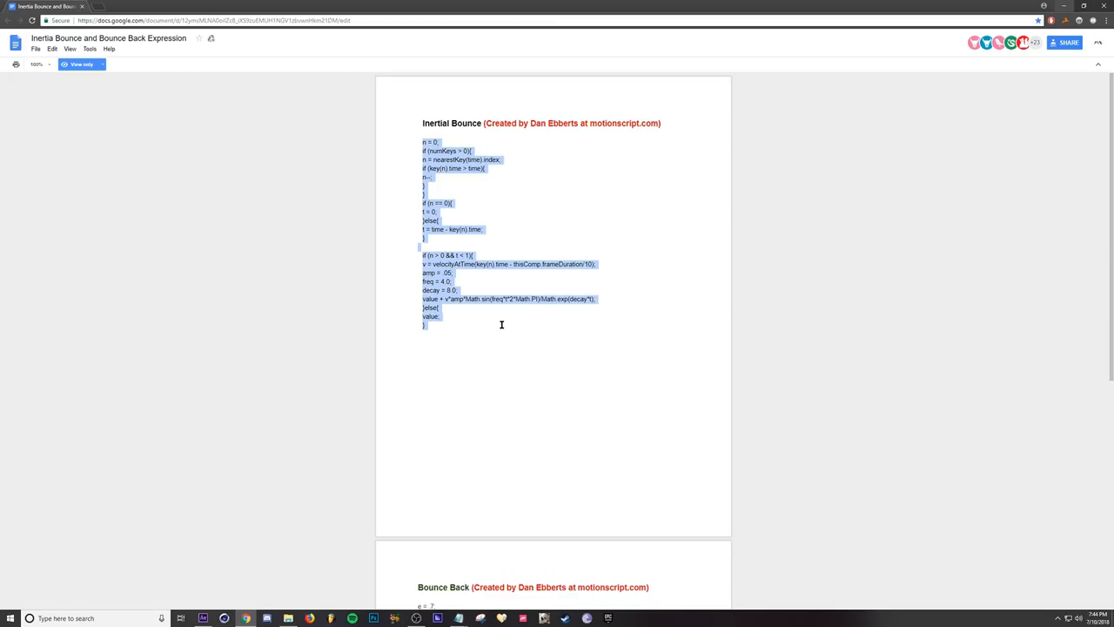
{"action": "mouse_move", "coordinate": [233, 599]}
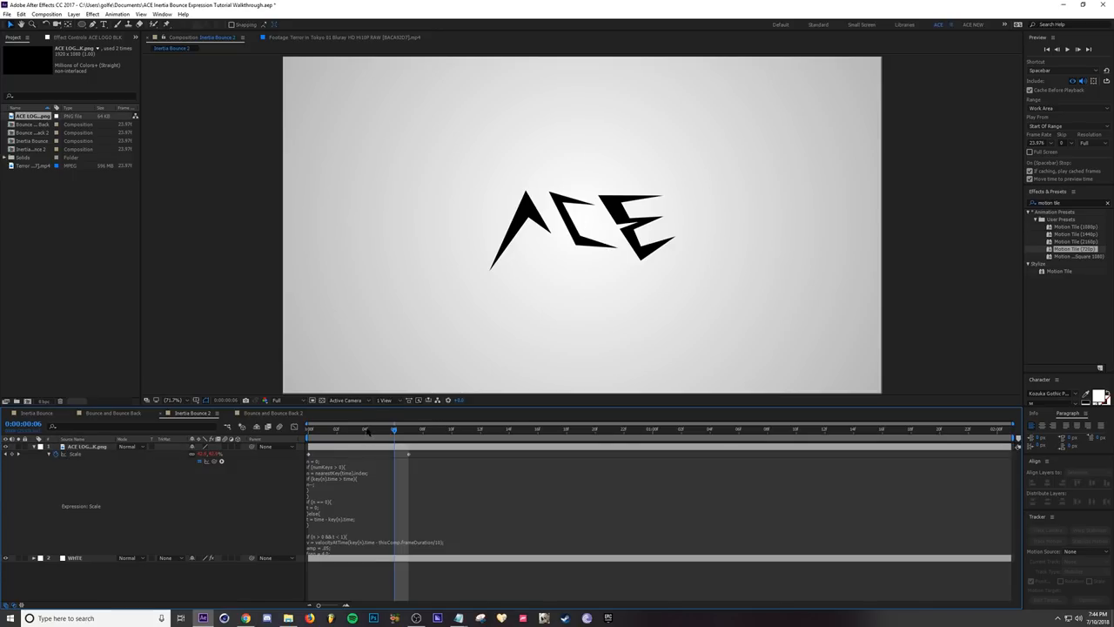
- Apply the Inertial Bounce expression to the logo's Scale and preview its pop-up to full size
{"action": "left_click", "coordinate": [310, 429]}
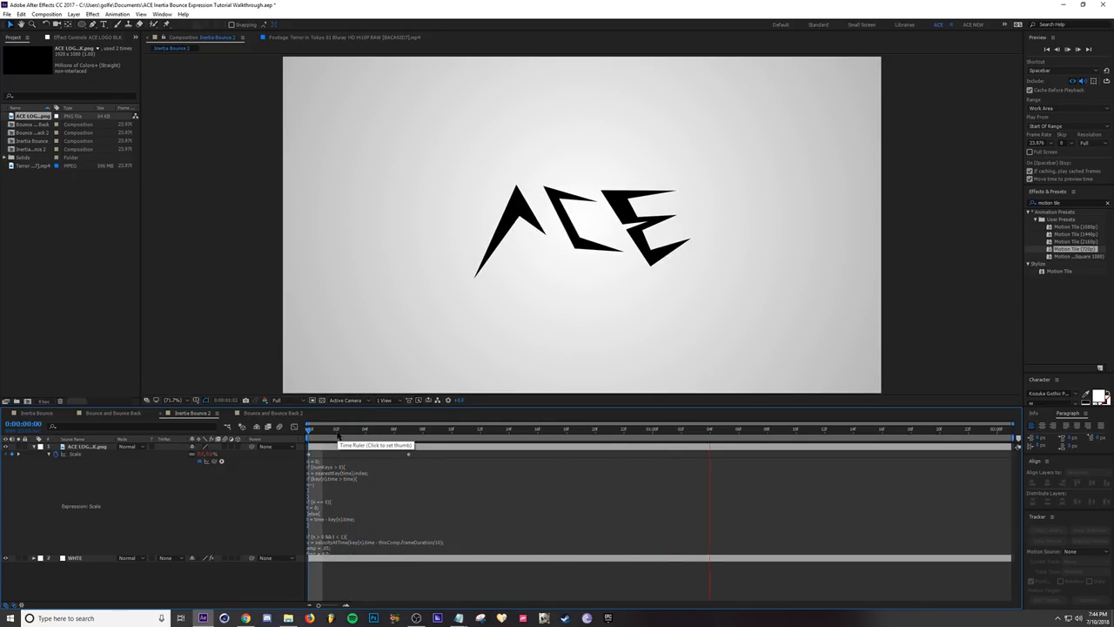
{"action": "left_click", "coordinate": [897, 428]}
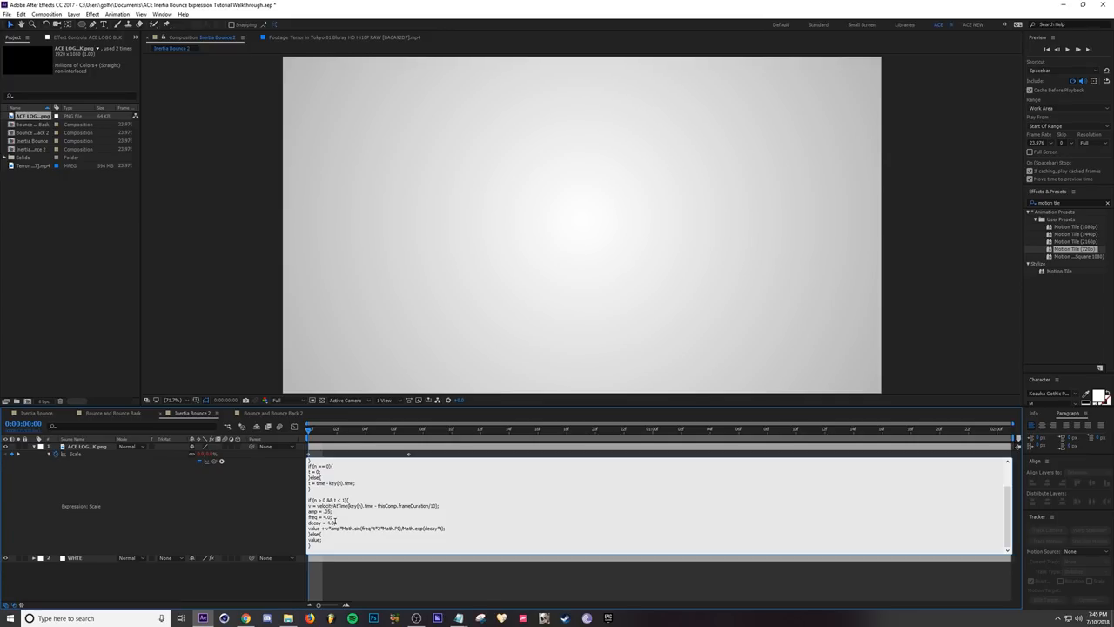
{"action": "mouse_move", "coordinate": [230, 519]}
{"action": "type", "text": "10"}
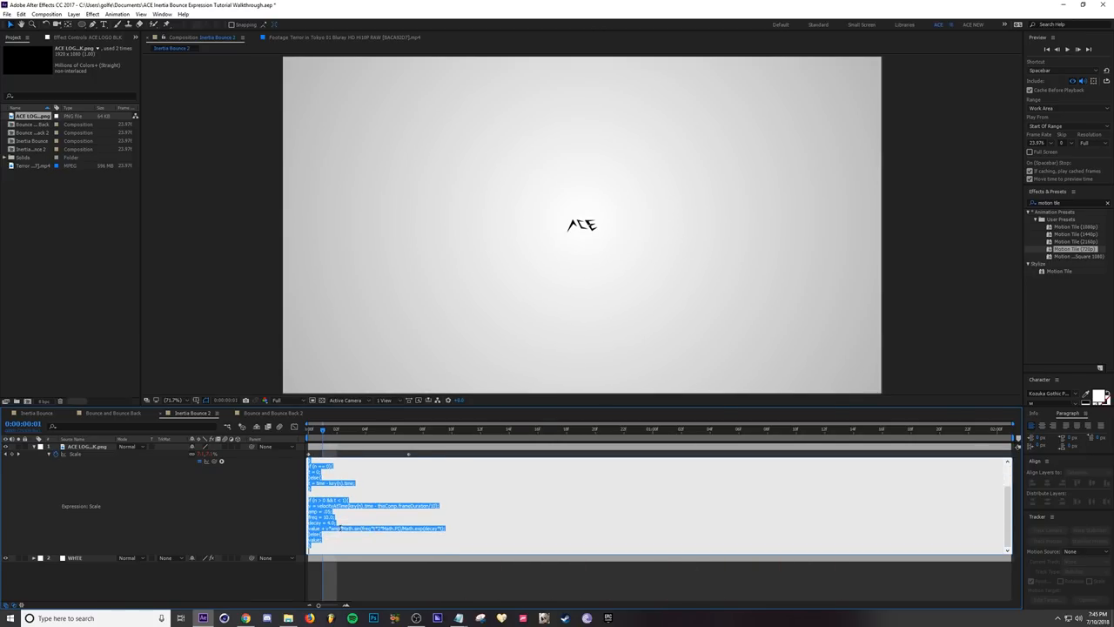
{"action": "left_click", "coordinate": [348, 540]}
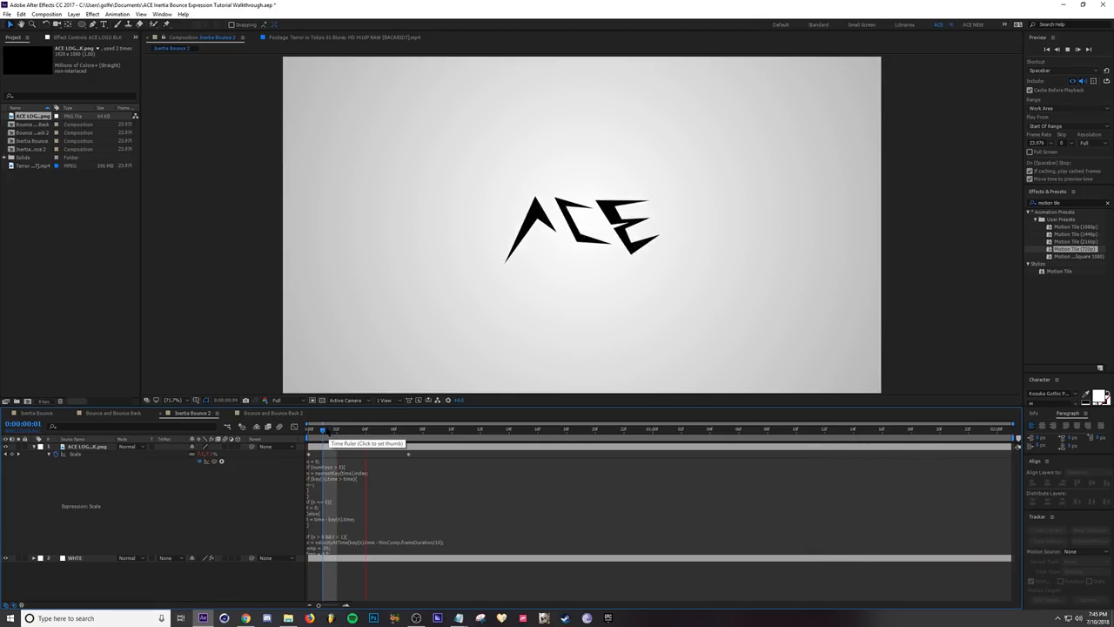
- Add a circle shape layer in the teal comp and set its fill back to white
{"action": "left_click", "coordinate": [275, 413]}
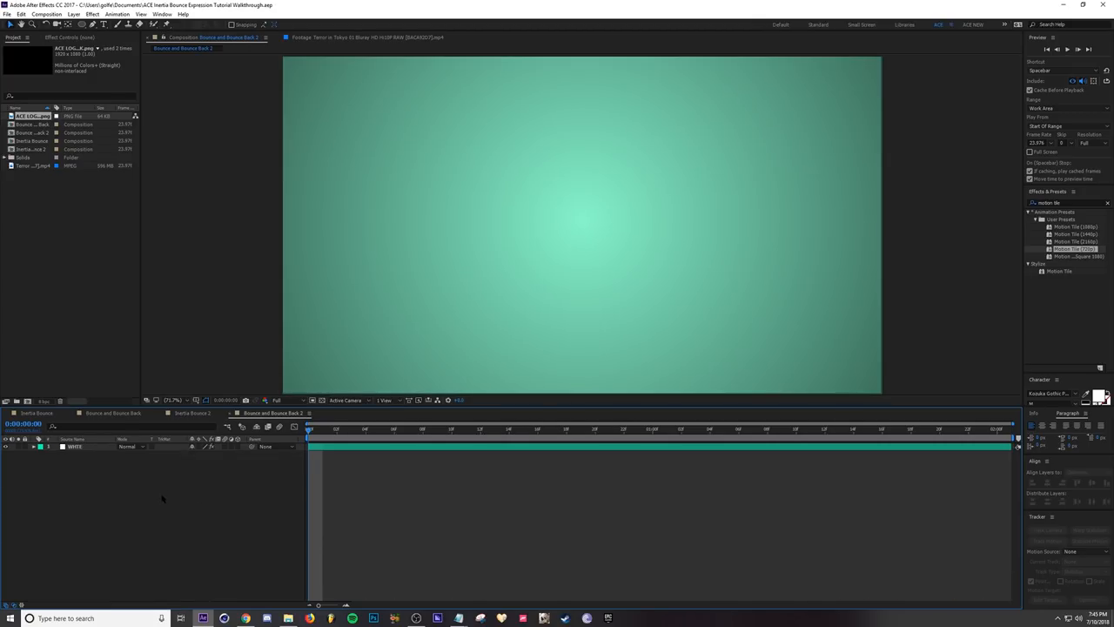
{"action": "right_click", "coordinate": [162, 498]}
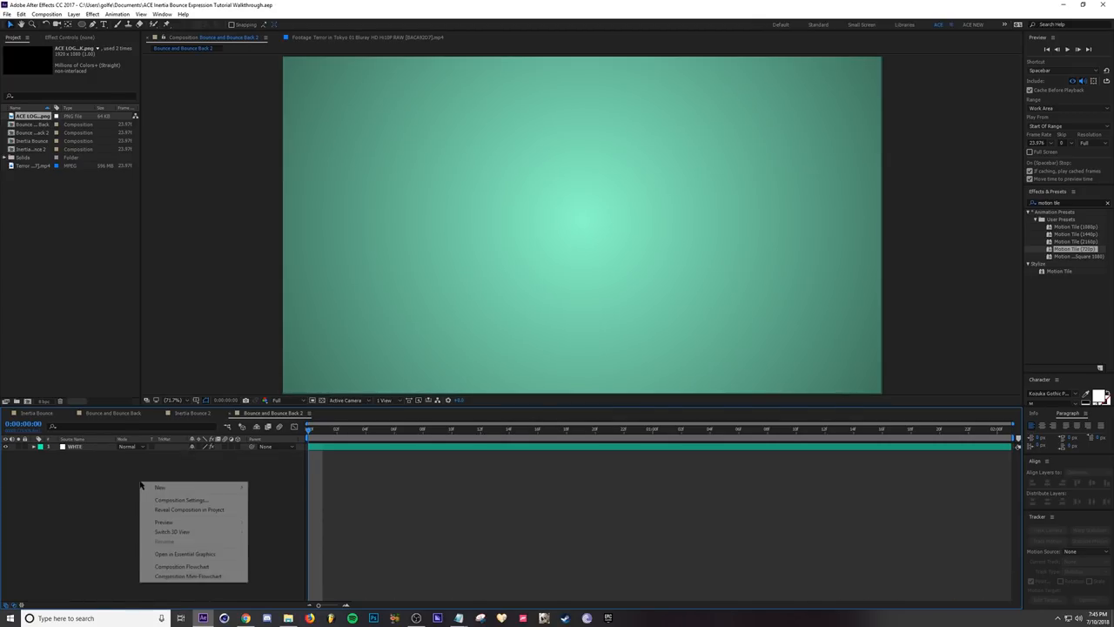
{"action": "mouse_move", "coordinate": [160, 488]}
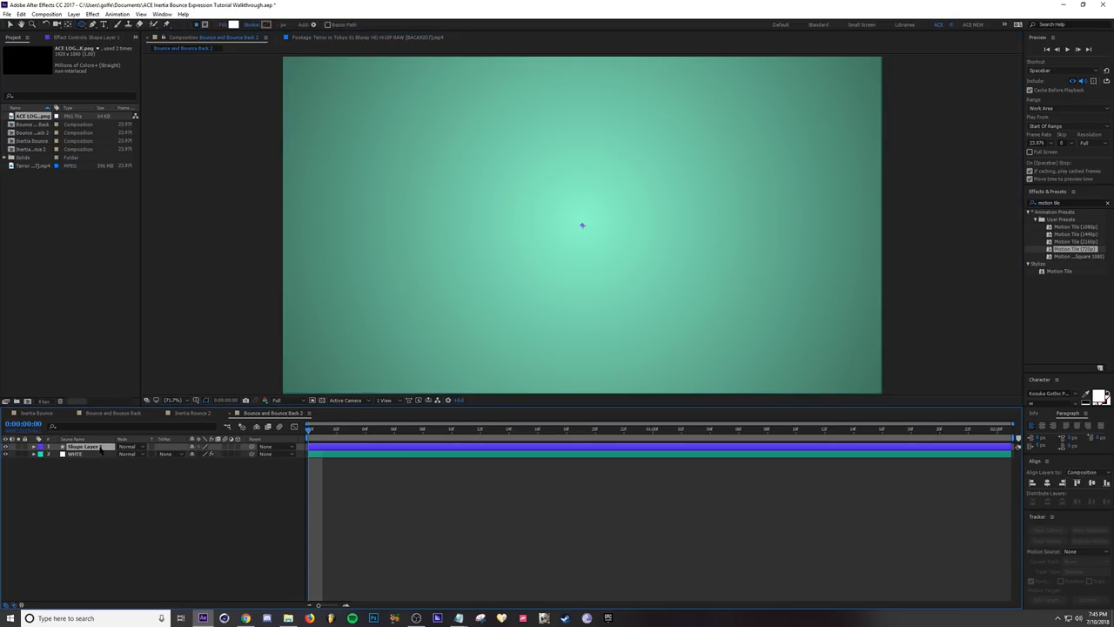
{"action": "left_click", "coordinate": [33, 446]}
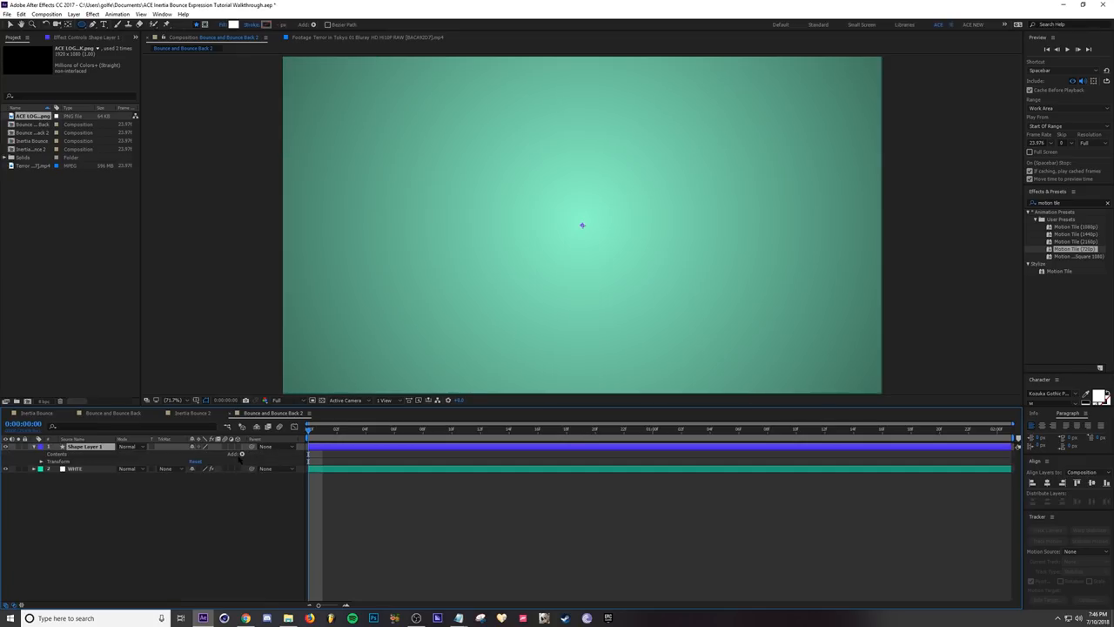
{"action": "left_click", "coordinate": [240, 453]}
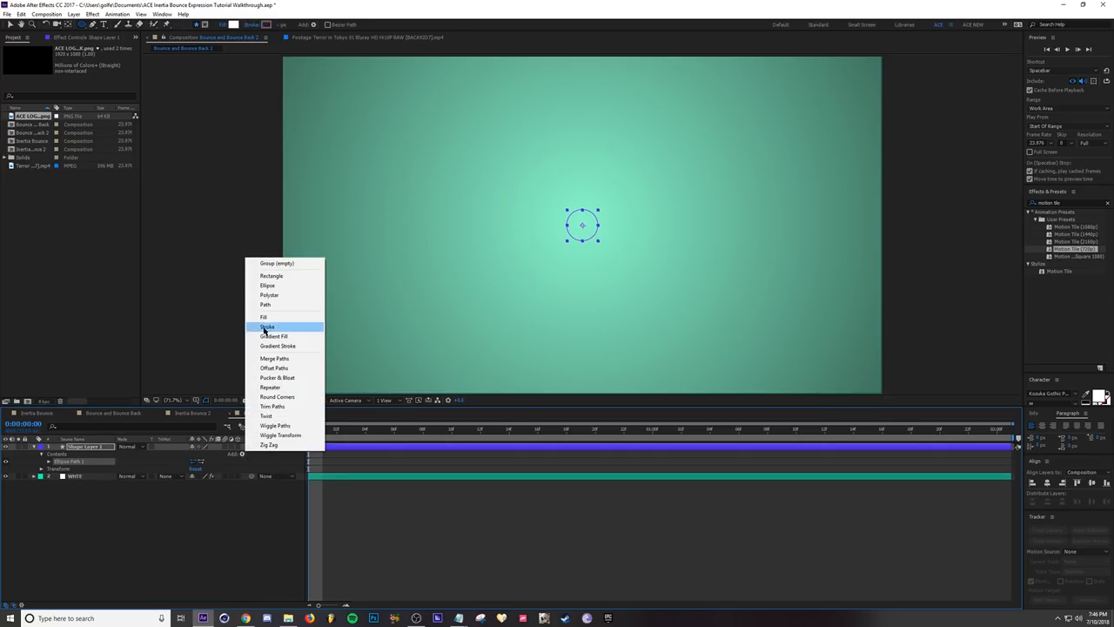
{"action": "left_click", "coordinate": [265, 317]}
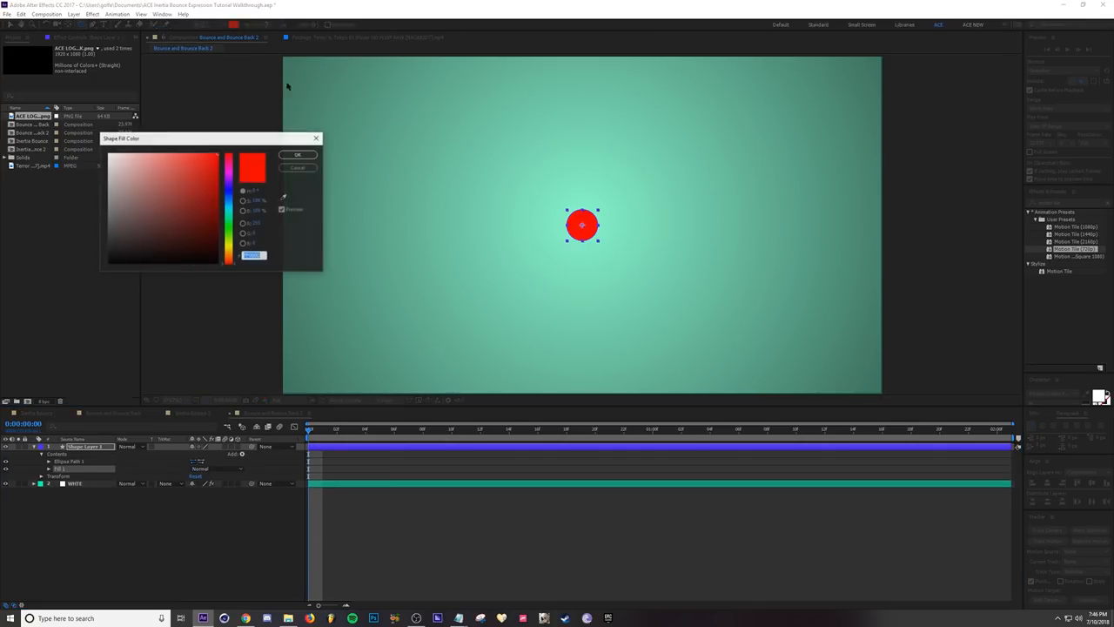
{"action": "left_click", "coordinate": [298, 155]}
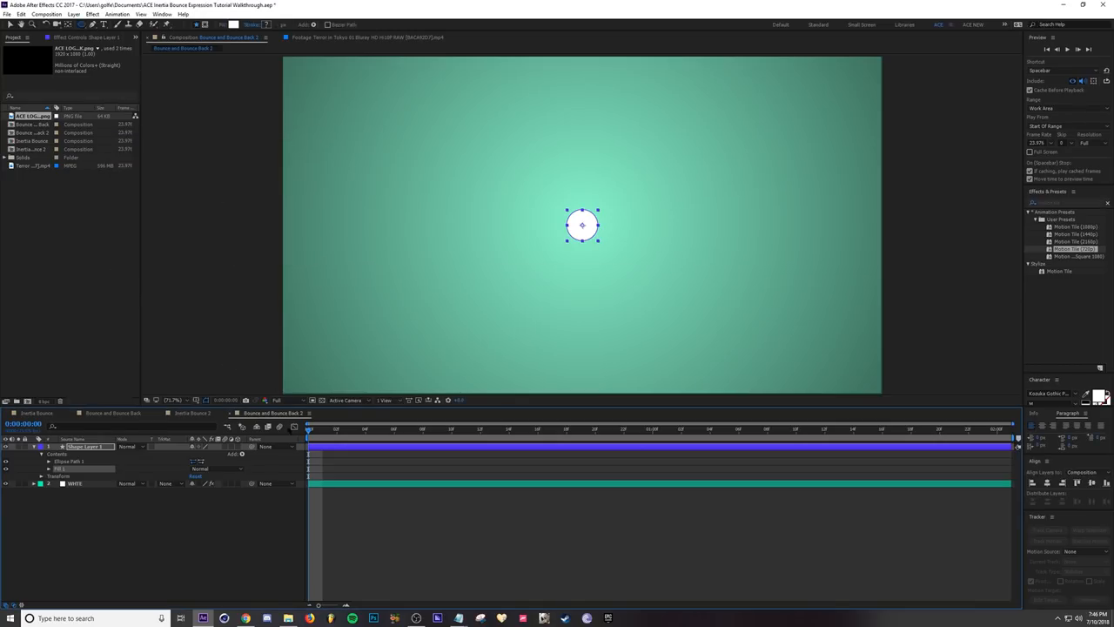
- Keyframe the ball's Position from frame centre to the bottom edge and scrub through the fall
{"action": "left_click", "coordinate": [42, 462]}
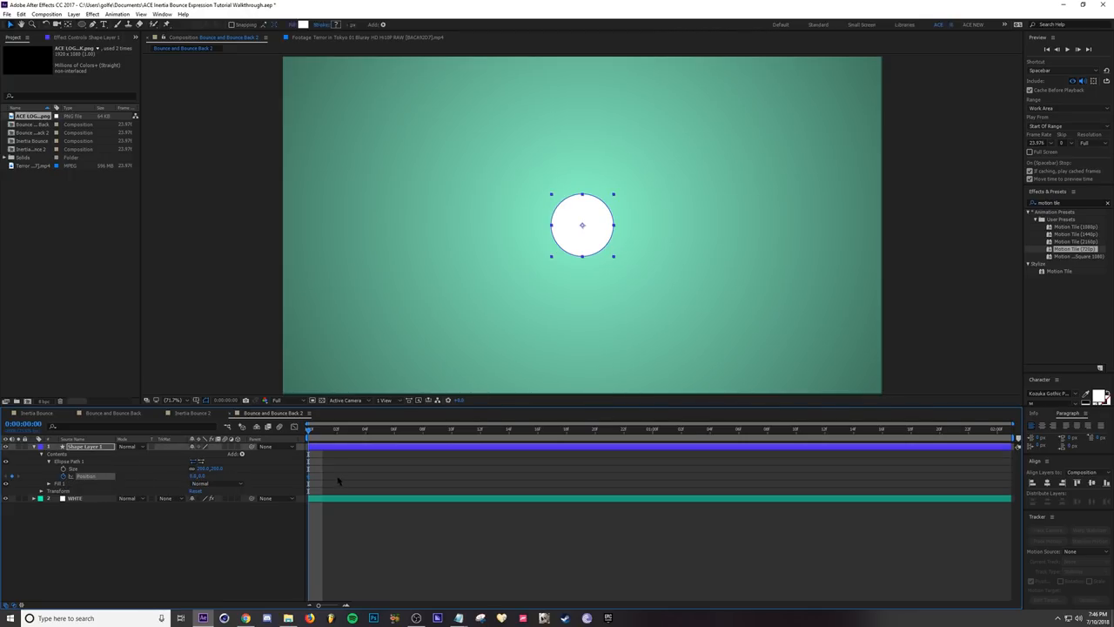
{"action": "left_click", "coordinate": [536, 428]}
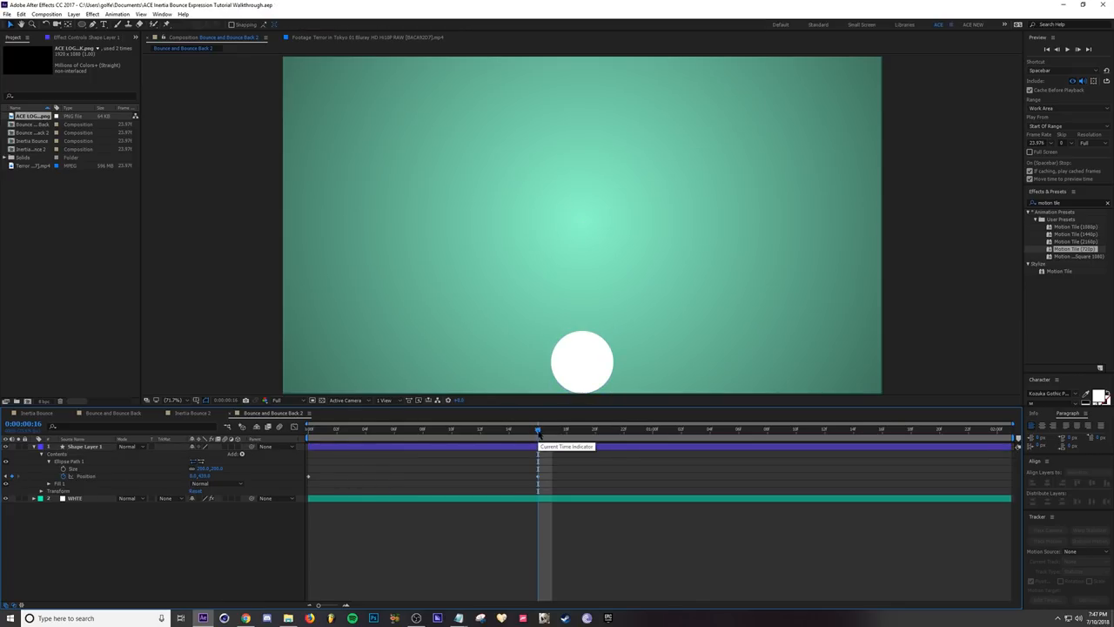
{"action": "left_click", "coordinate": [407, 428]}
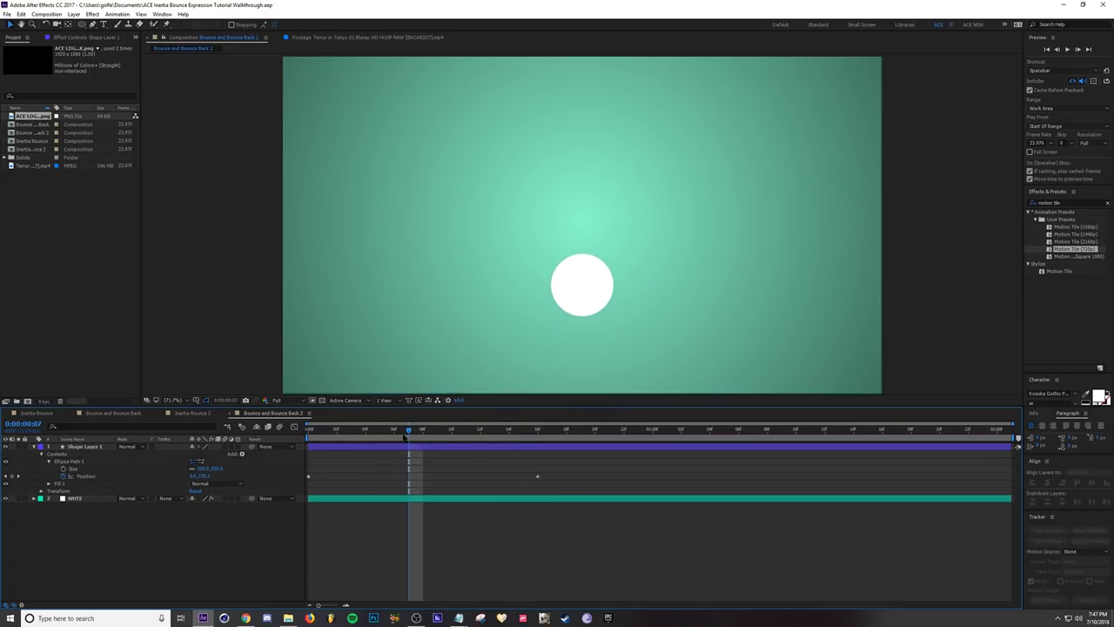
{"action": "mouse_move", "coordinate": [340, 435]}
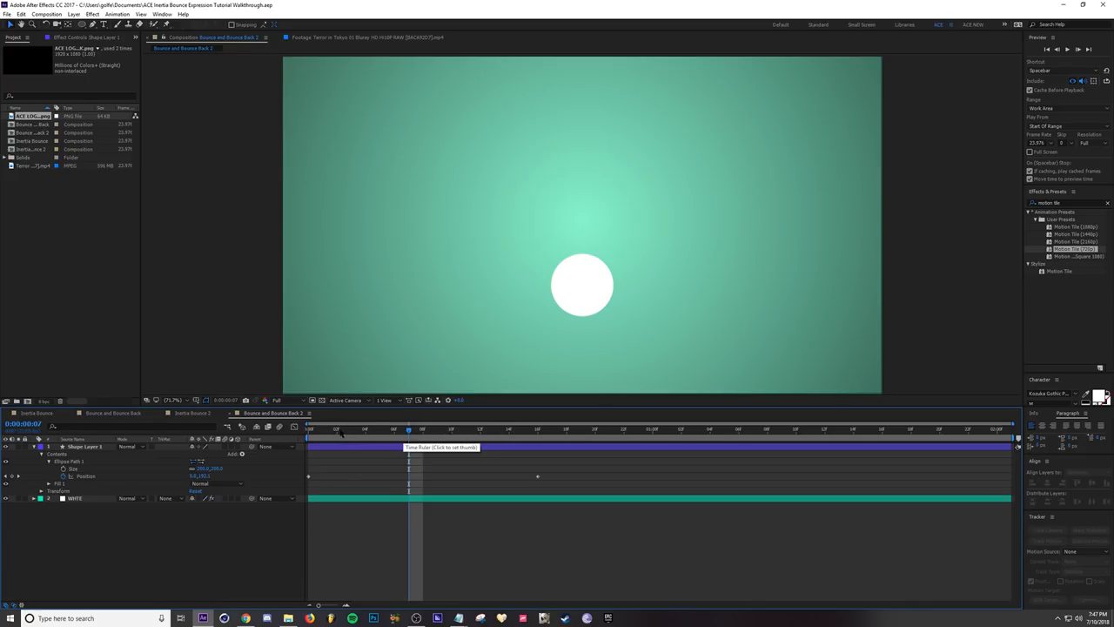
{"action": "left_click_drag", "start_coordinate": [410, 428], "coordinate": [665, 428]}
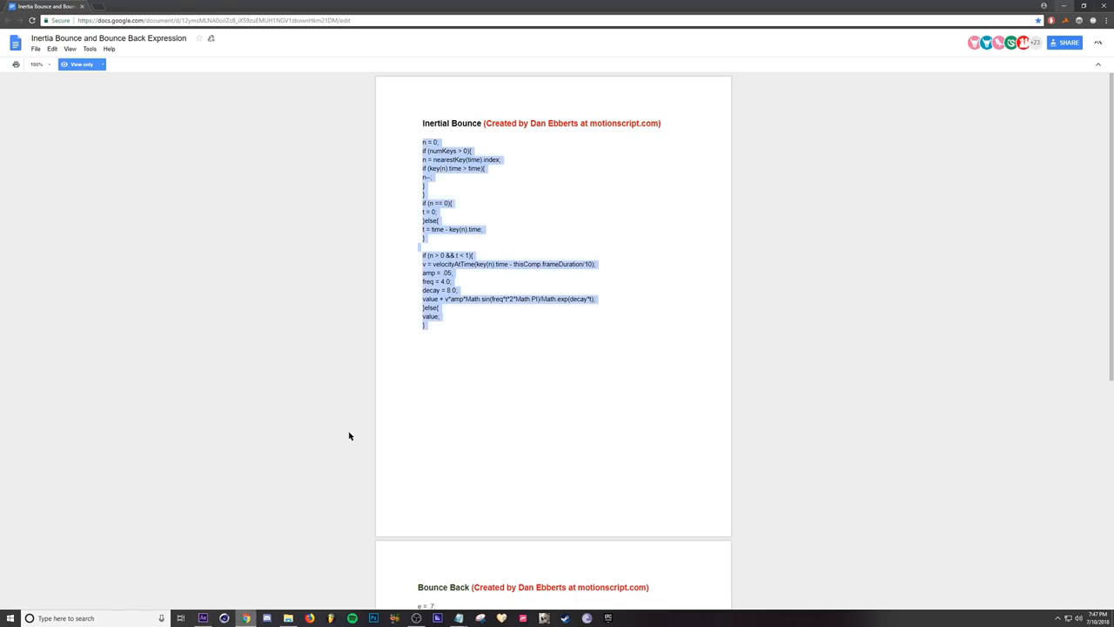
- Copy the whole Bounce Back expression and commit it on the ball's Position
{"action": "scroll", "scroll_direction": "down", "scroll_amount": 3}
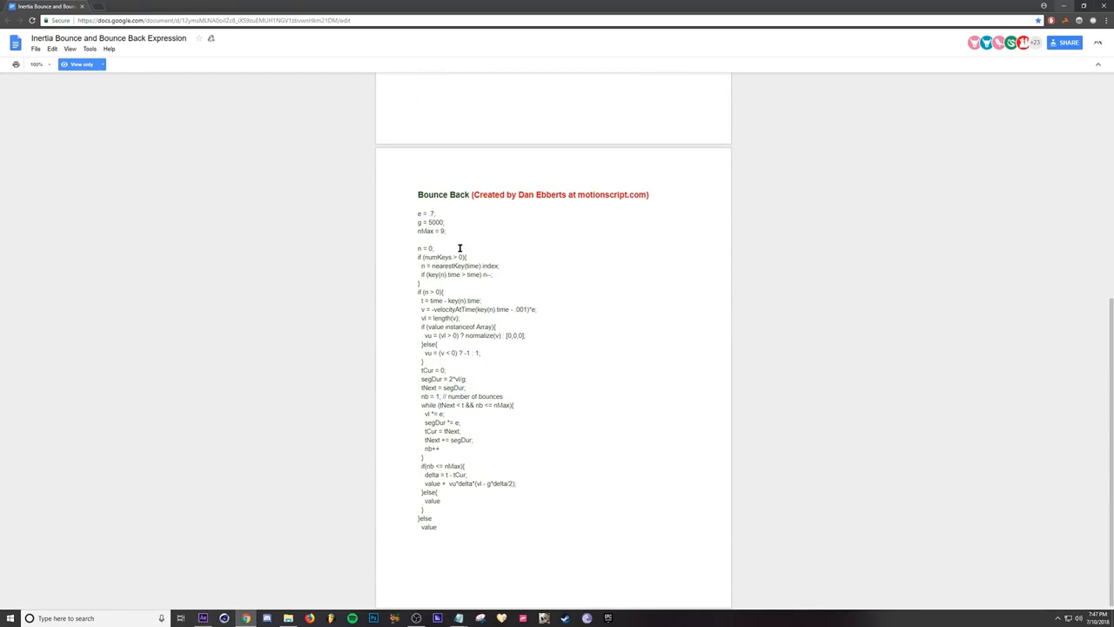
{"action": "left_click_drag", "start_coordinate": [418, 213], "coordinate": [470, 529]}
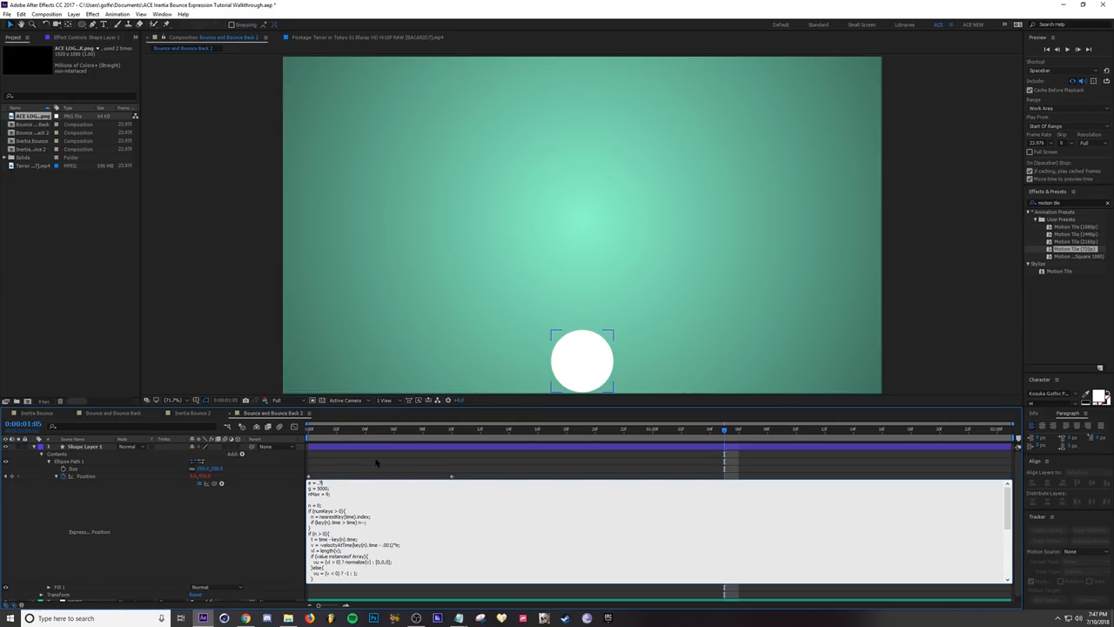
{"action": "left_click", "coordinate": [350, 428]}
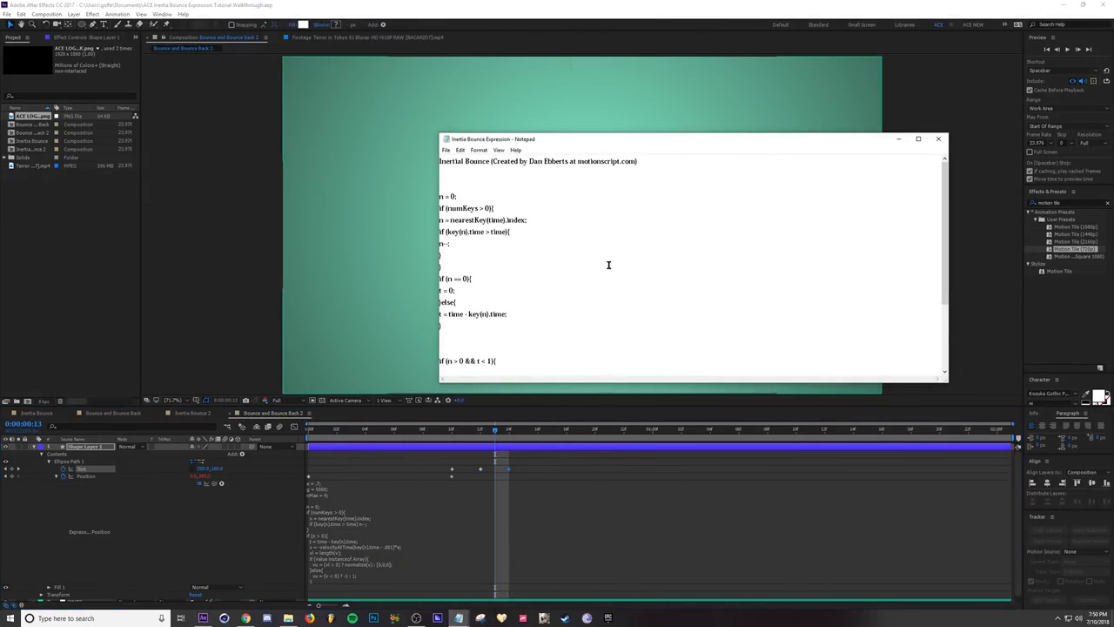
{"action": "mouse_move", "coordinate": [539, 181]}
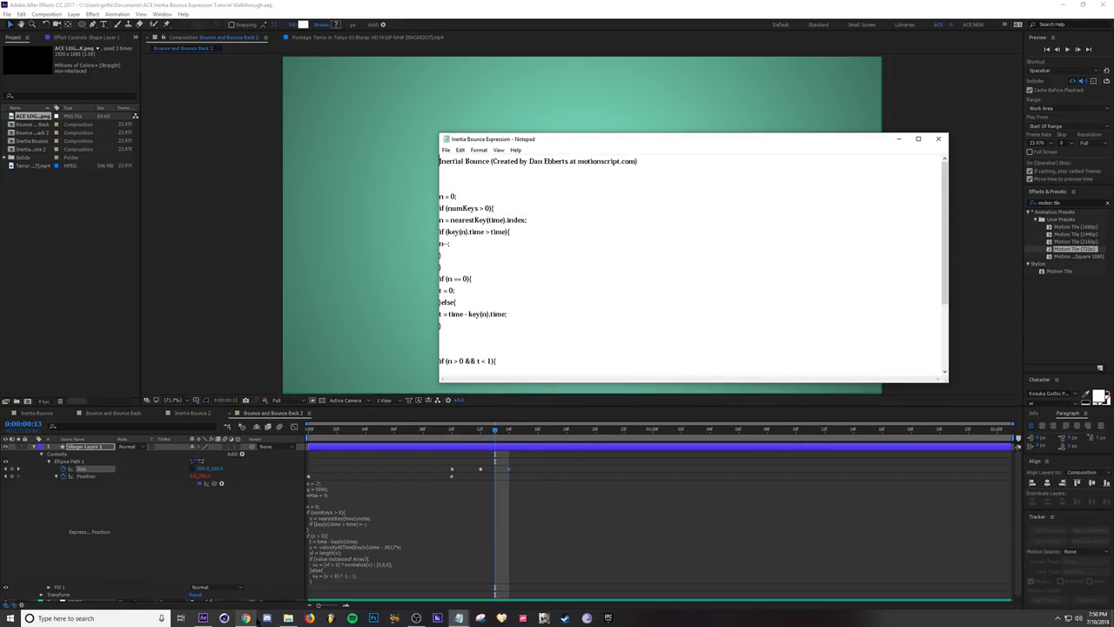
- Paste the Inertial Bounce expression from Notepad onto the ball's Scale
{"action": "left_click", "coordinate": [938, 139]}
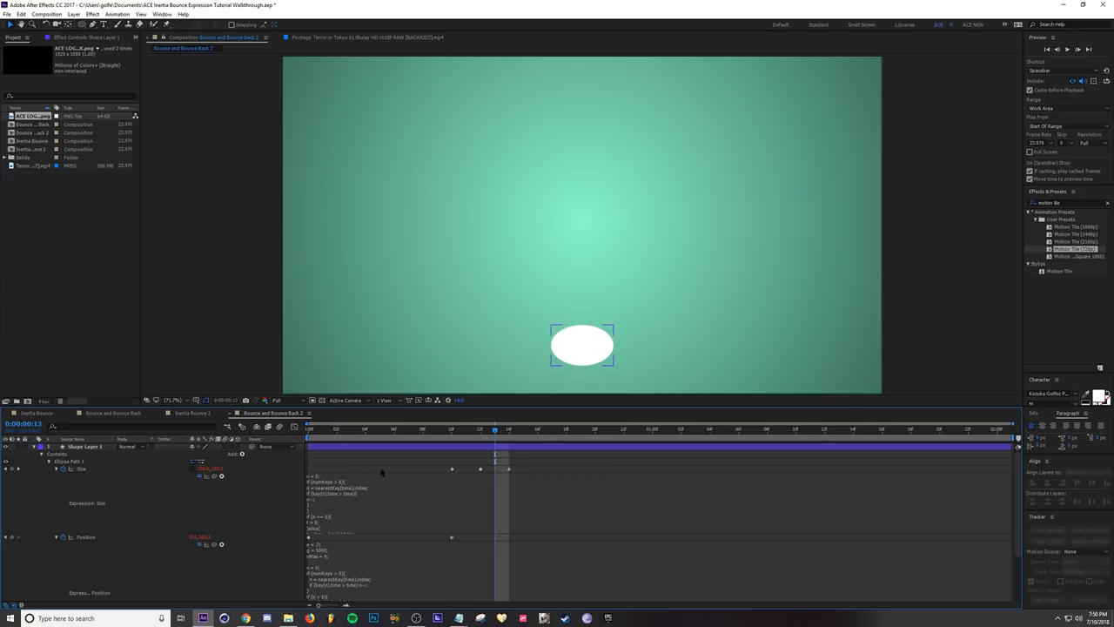
{"action": "mouse_move", "coordinate": [400, 463]}
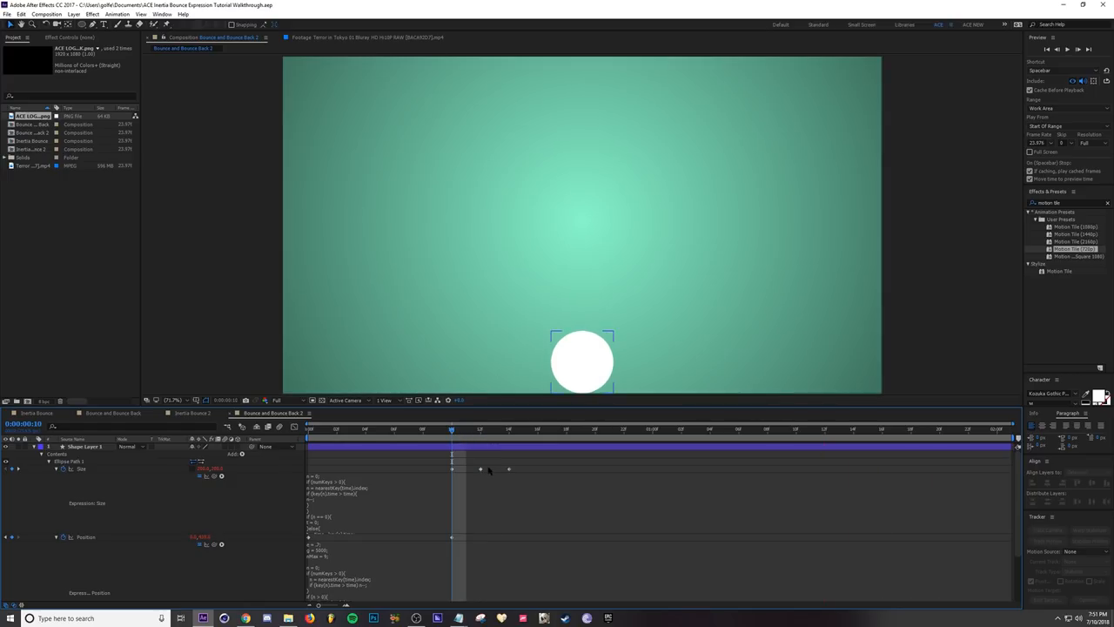
- Adjust the Scale keyframe timing and preview the ball's fall, squash and bounce
{"action": "left_click", "coordinate": [84, 445]}
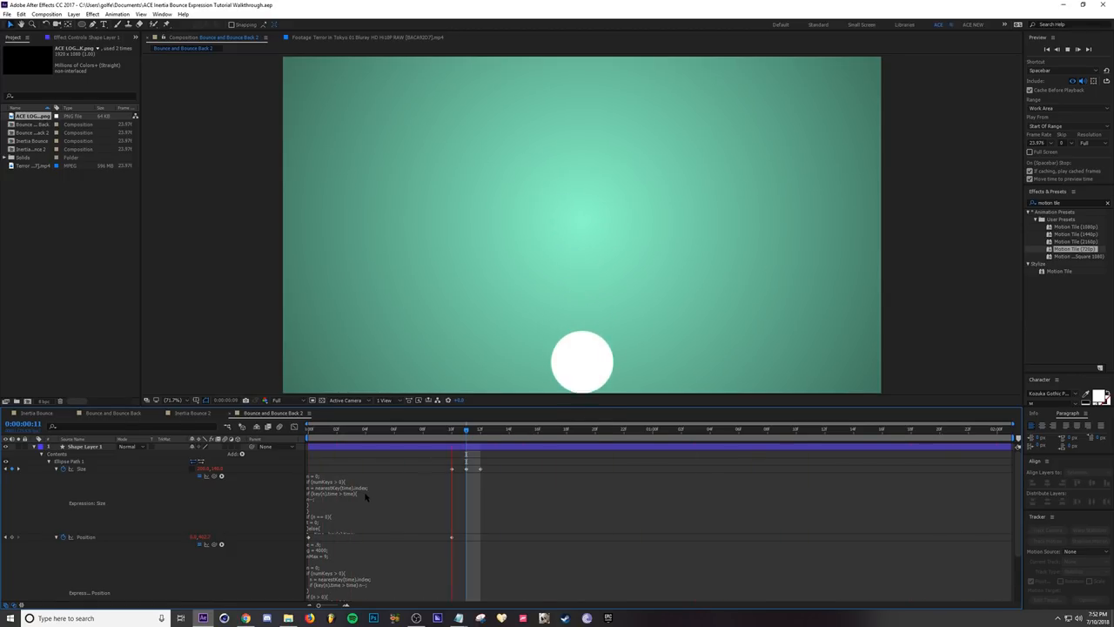
{"action": "left_click", "coordinate": [477, 428]}
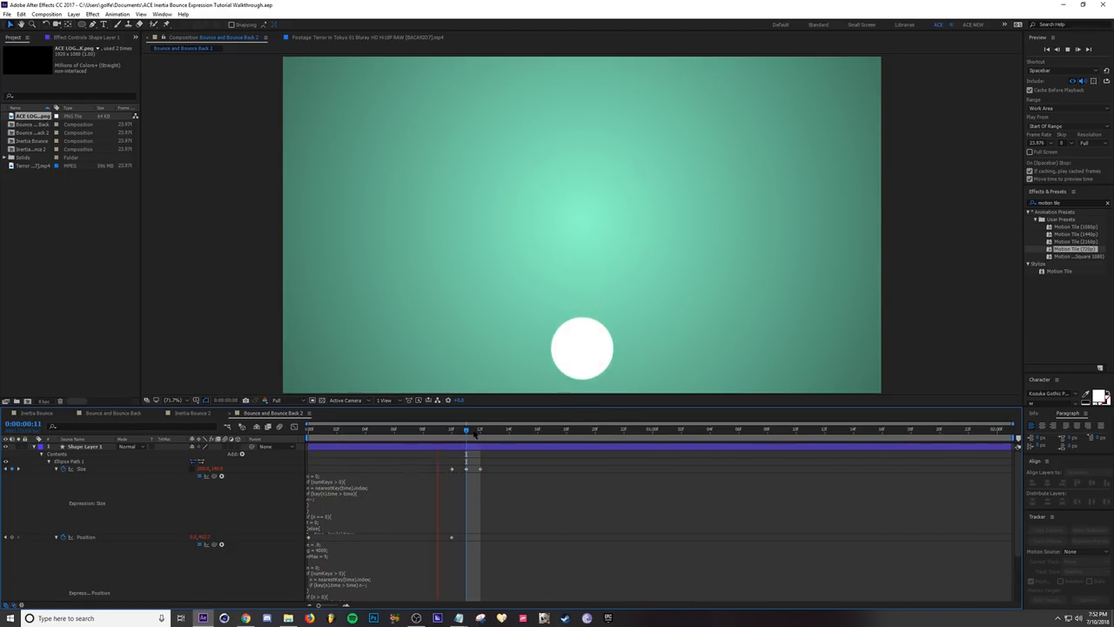